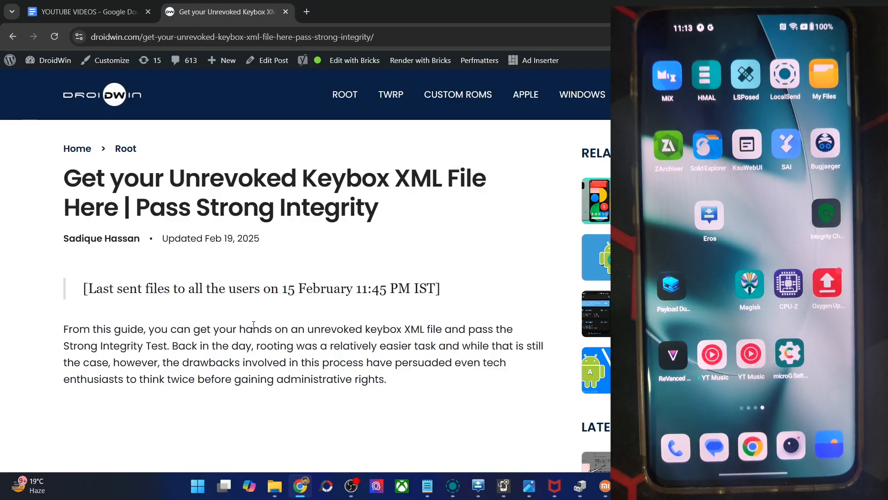
Step: Scroll the keybox article down to the 'How to Use Keybox XML File' section
{"action": "scroll", "scroll_direction": "down", "scroll_amount": 3}
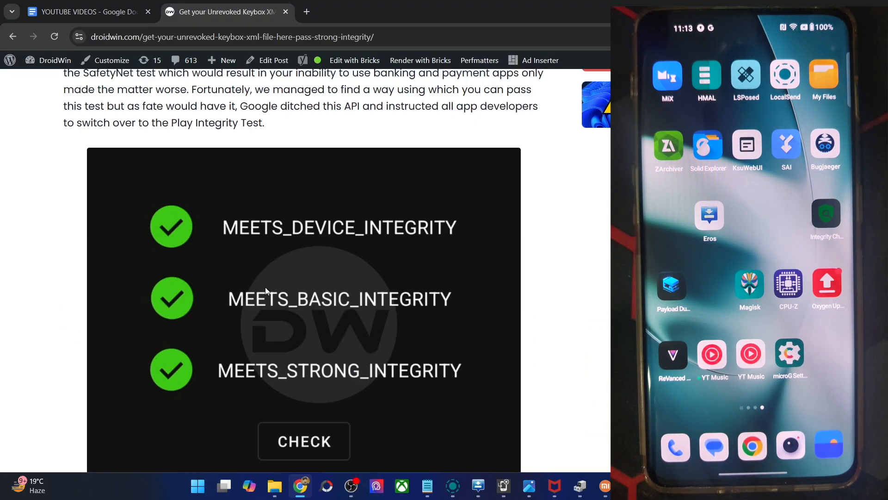
{"action": "scroll", "scroll_direction": "down", "scroll_amount": 3}
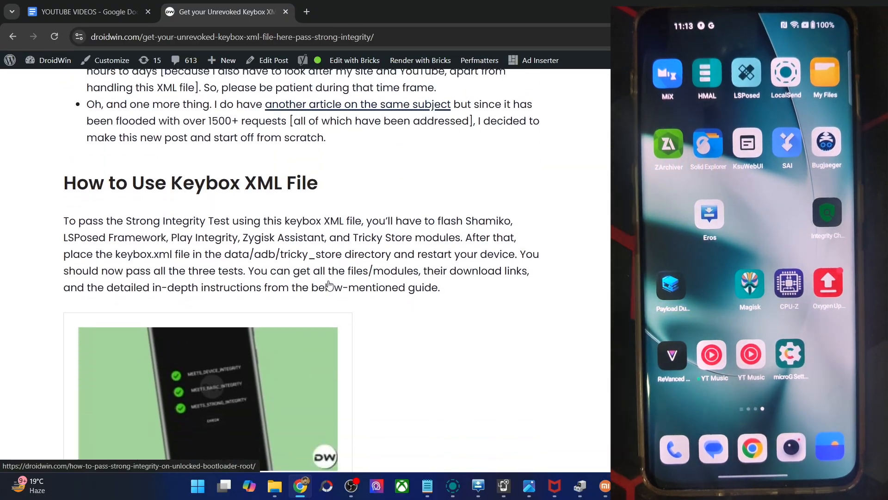
{"action": "scroll", "scroll_direction": "down", "scroll_amount": 3}
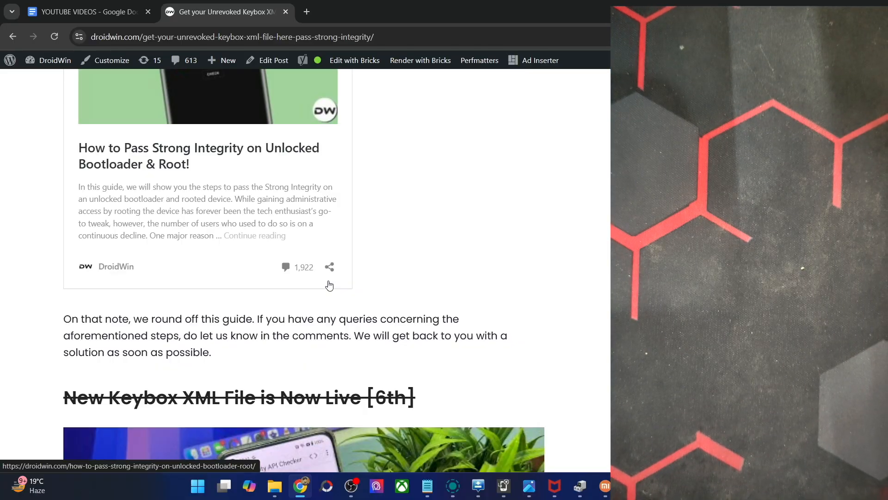
{"action": "scroll", "scroll_direction": "down", "scroll_amount": 3}
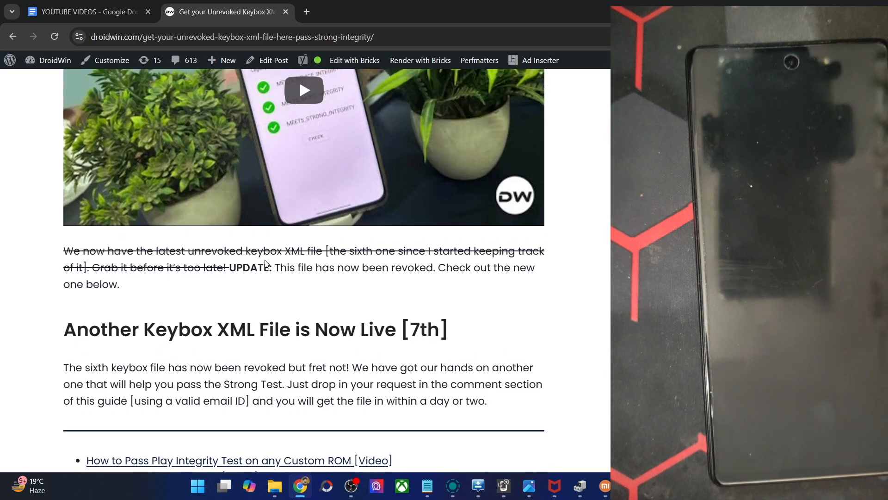
{"action": "scroll", "scroll_direction": "up", "scroll_amount": 3}
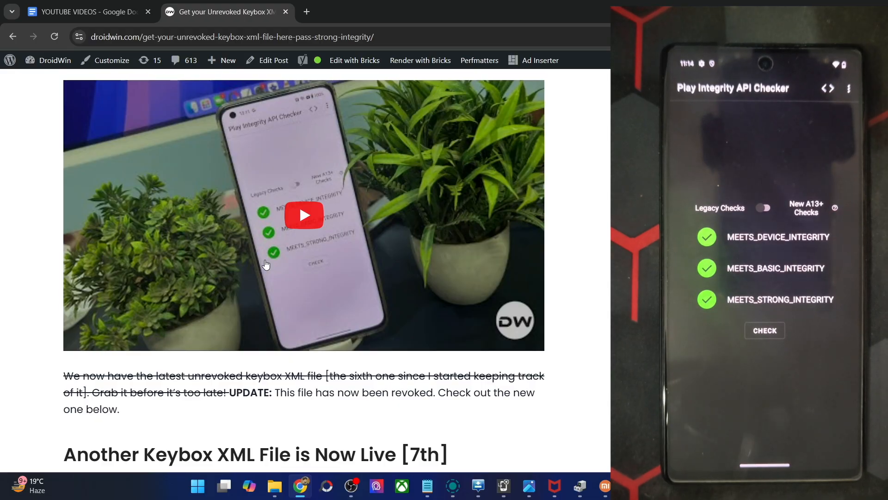
{"action": "mouse_move", "coordinate": [412, 177]}
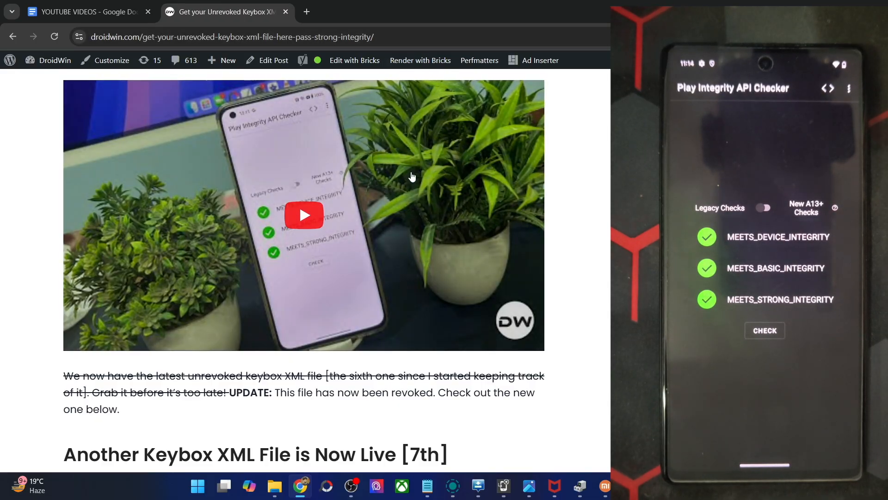
{"action": "scroll", "scroll_direction": "down", "scroll_amount": 3}
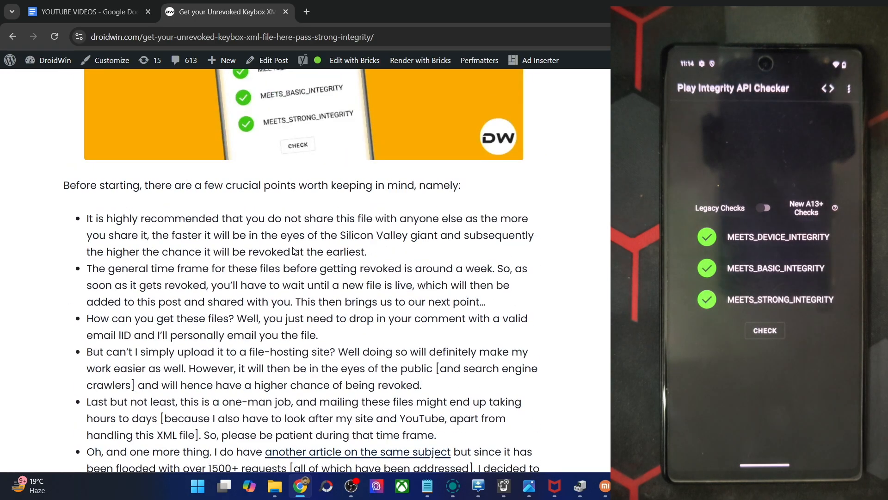
{"action": "scroll", "scroll_direction": "down", "scroll_amount": 3}
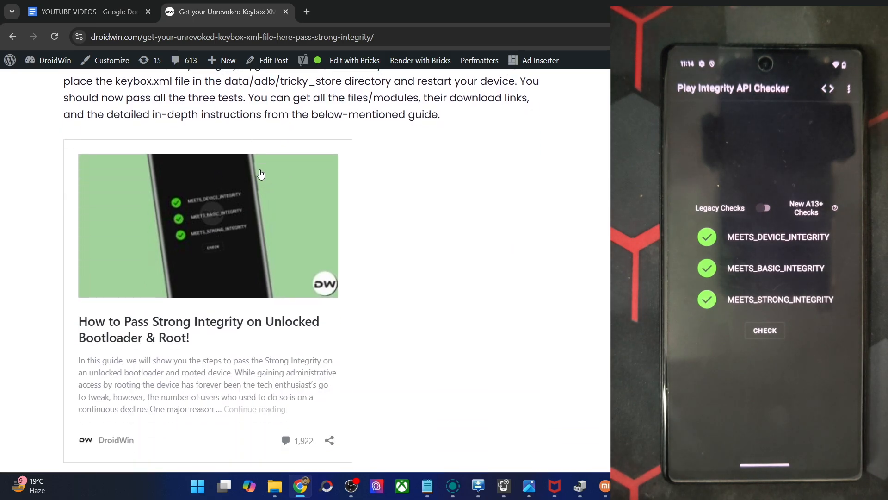
{"action": "scroll", "scroll_direction": "down", "scroll_amount": 3}
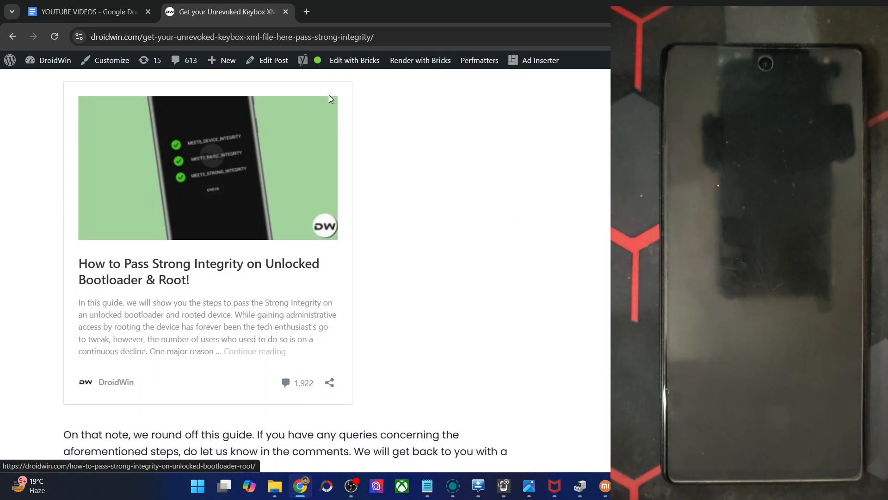
Step: Bring up link options for the How to Pass Strong Integrity guide card
{"action": "left_click", "coordinate": [262, 37]}
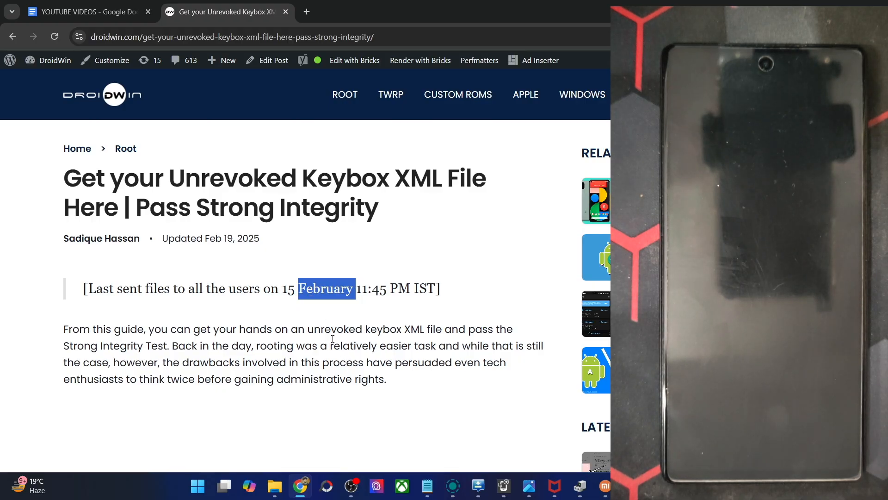
{"action": "scroll", "scroll_direction": "down", "scroll_amount": 3}
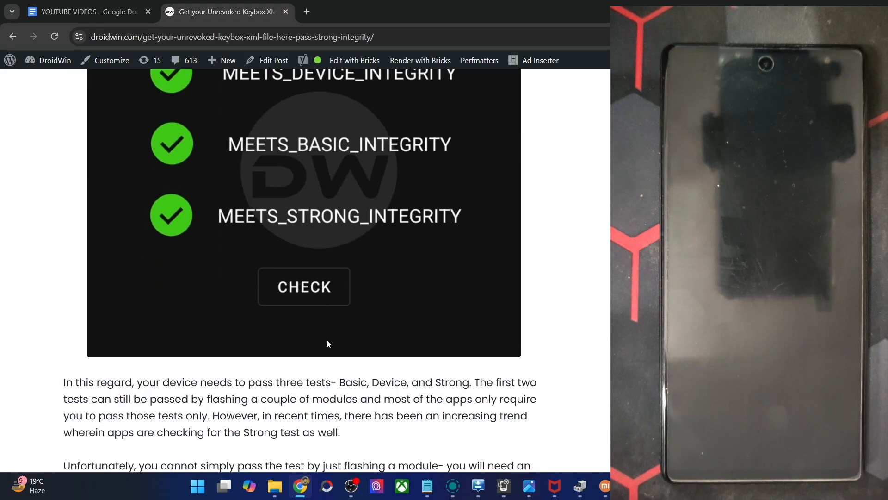
{"action": "scroll", "scroll_direction": "down", "scroll_amount": 3}
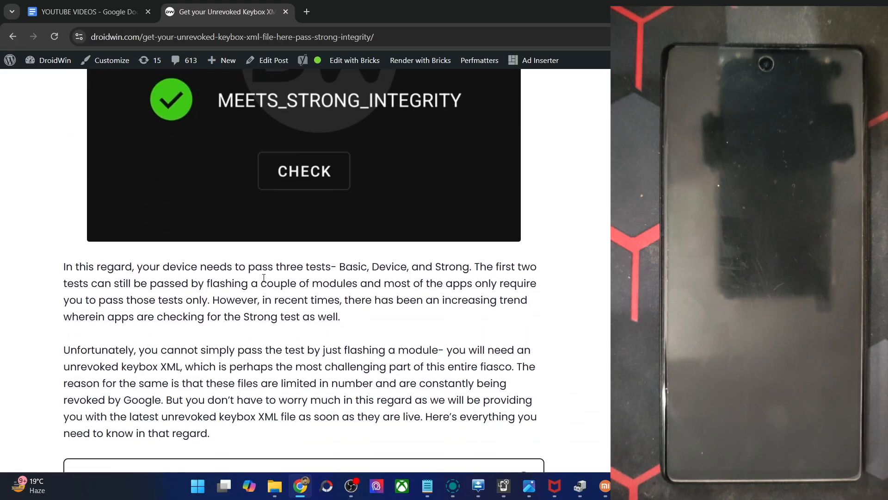
{"action": "scroll", "scroll_direction": "down", "scroll_amount": 3}
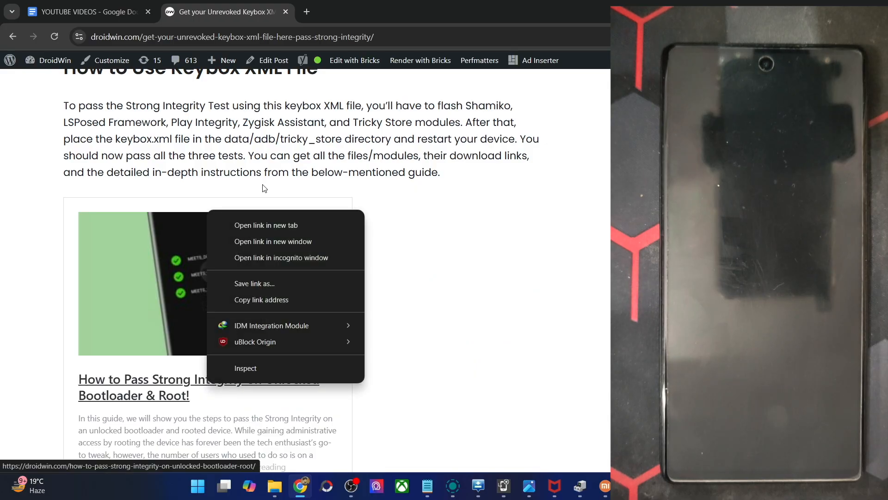
{"action": "left_click", "coordinate": [266, 226]}
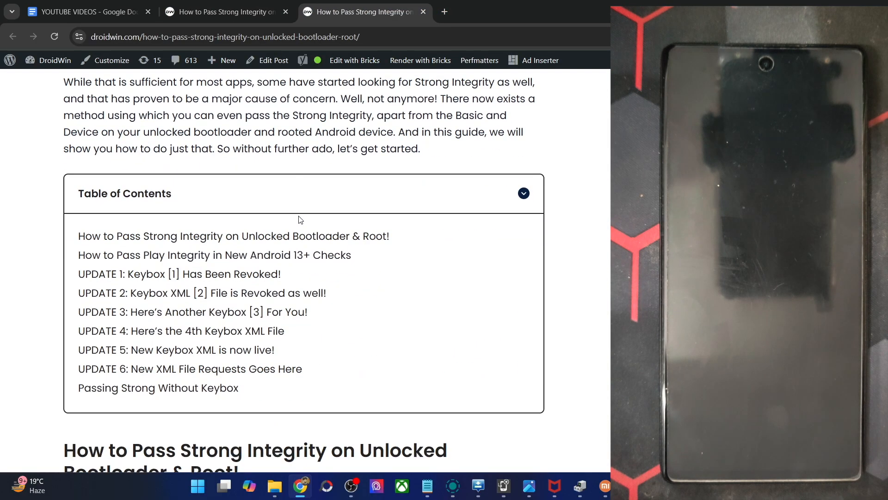
{"action": "scroll", "scroll_direction": "down", "scroll_amount": 3}
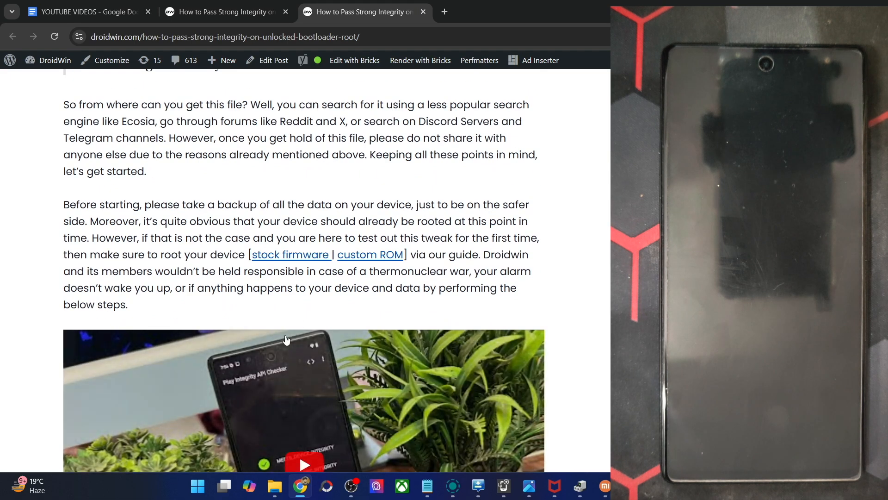
{"action": "scroll", "scroll_direction": "down", "scroll_amount": 3}
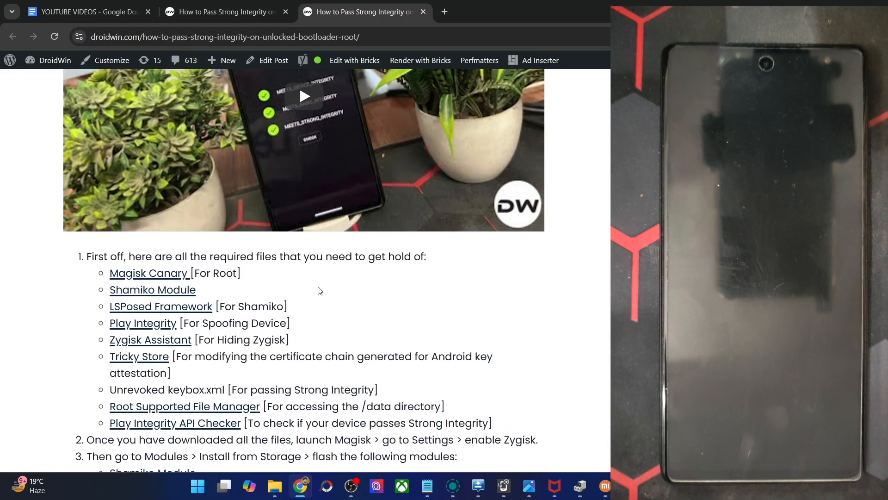
{"action": "scroll", "scroll_direction": "up", "scroll_amount": 3}
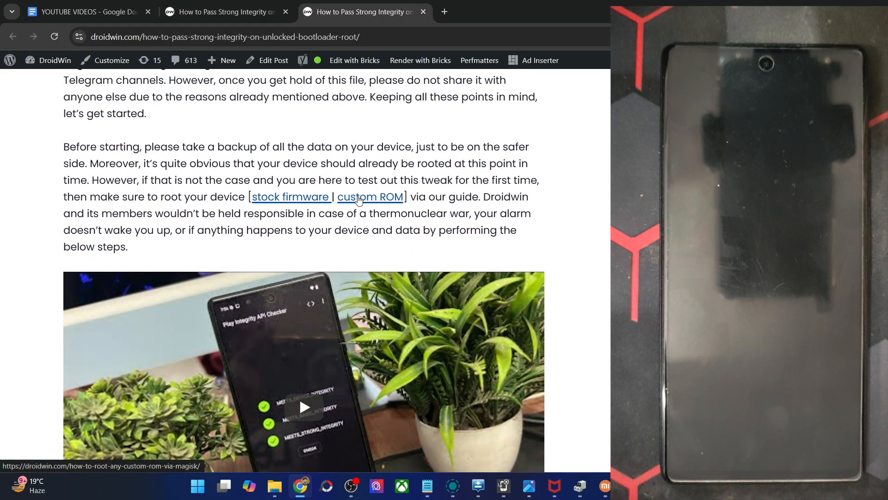
{"action": "scroll", "scroll_direction": "down", "scroll_amount": 3}
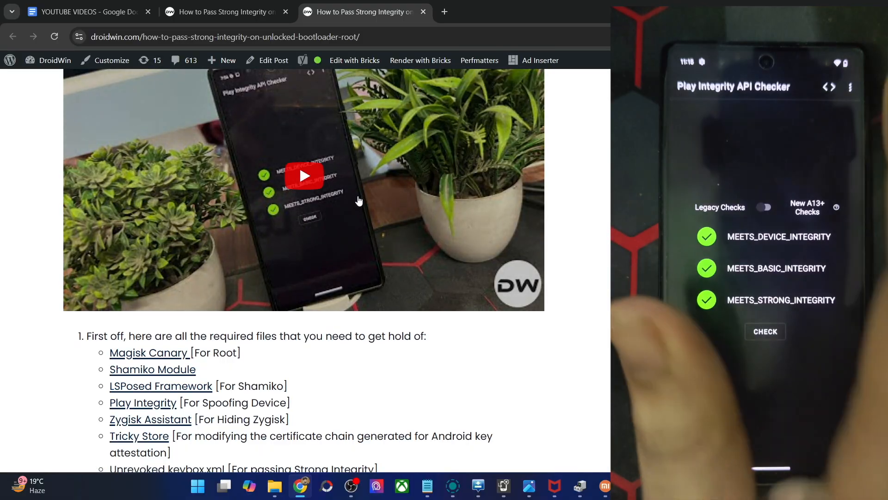
{"action": "scroll", "scroll_direction": "down", "scroll_amount": 3}
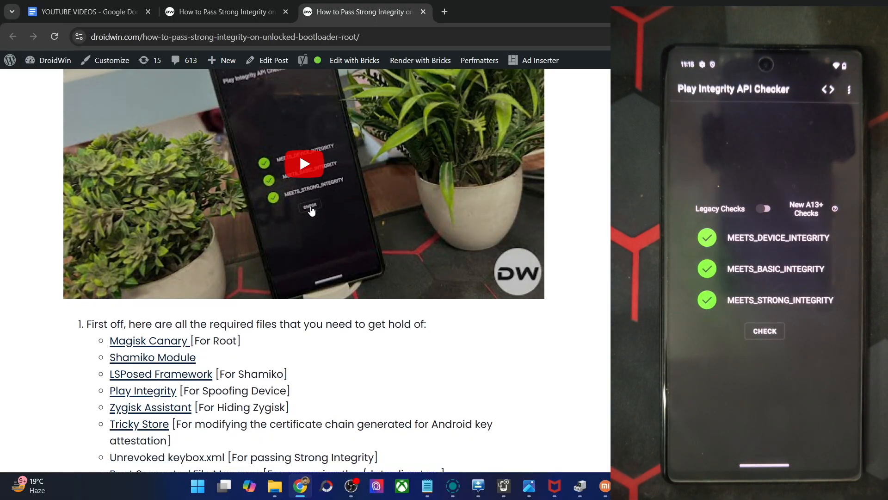
{"action": "scroll", "scroll_direction": "down", "scroll_amount": 3}
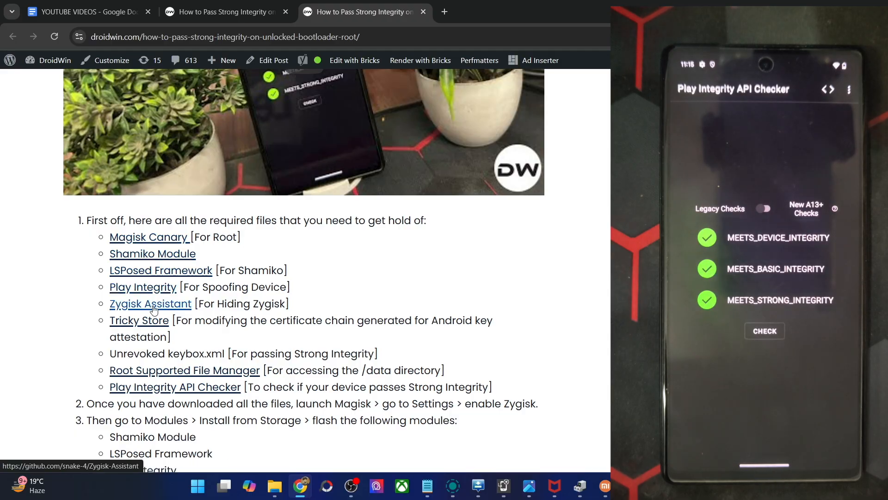
{"action": "mouse_move", "coordinate": [168, 379]}
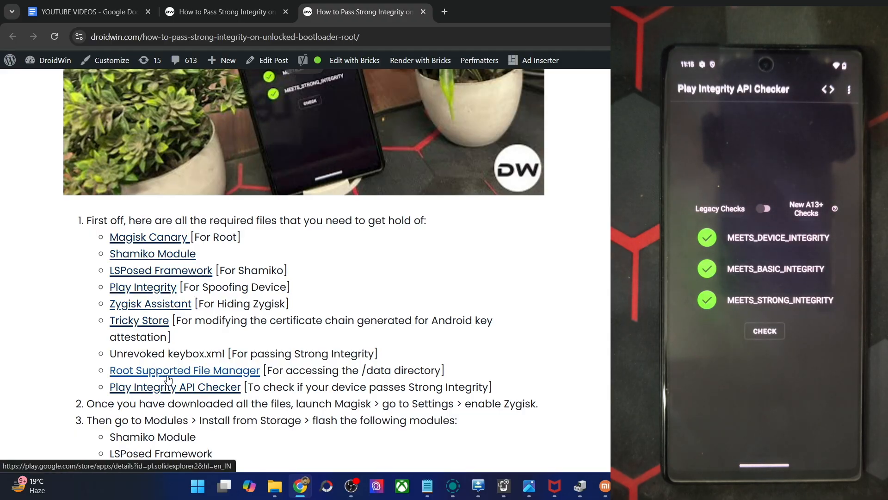
{"action": "right_click", "coordinate": [170, 370]}
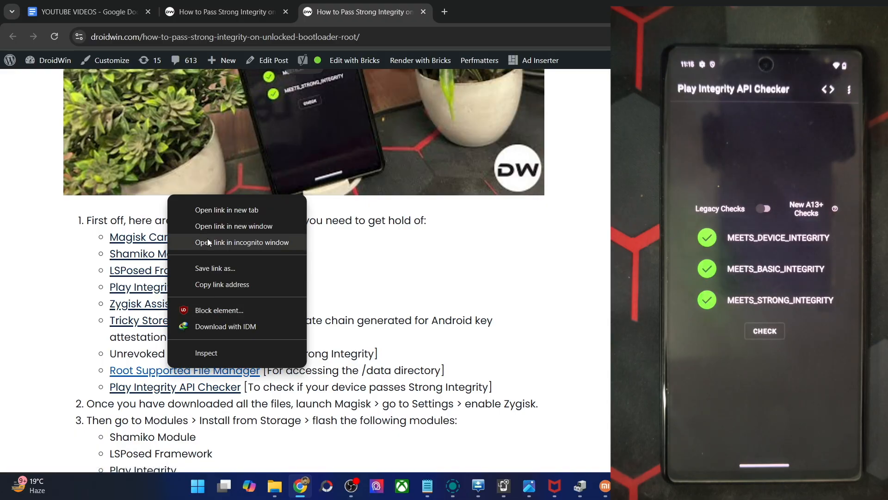
{"action": "left_click", "coordinate": [226, 210]}
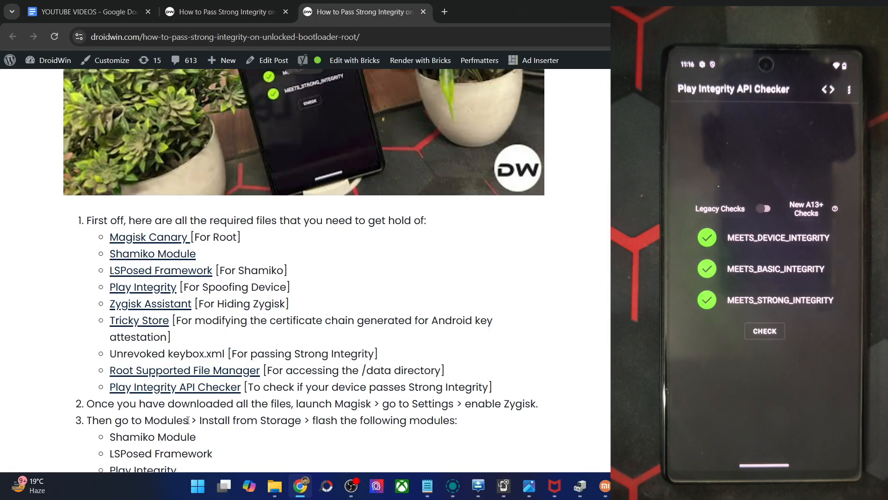
{"action": "right_click", "coordinate": [175, 387]}
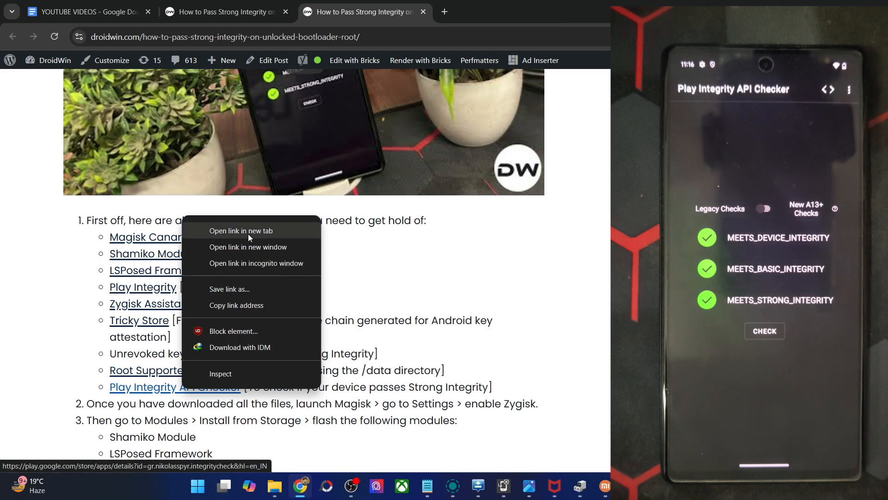
{"action": "left_click", "coordinate": [242, 230]}
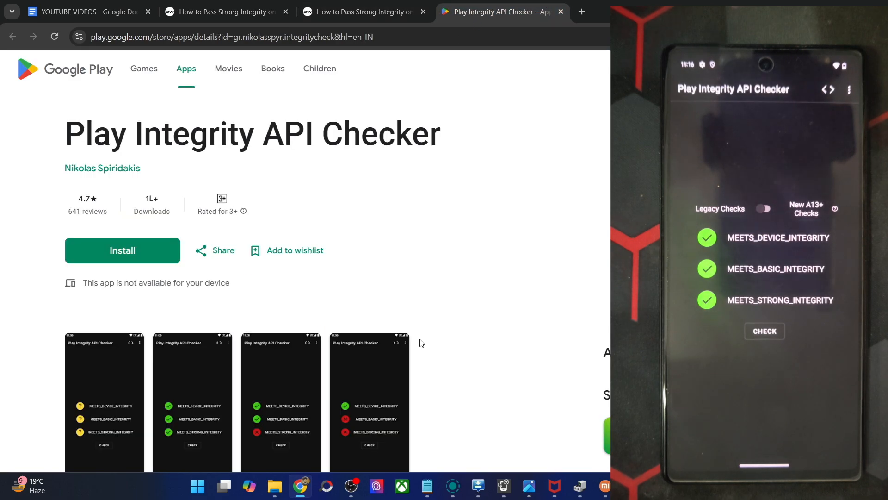
{"action": "left_click", "coordinate": [362, 12]}
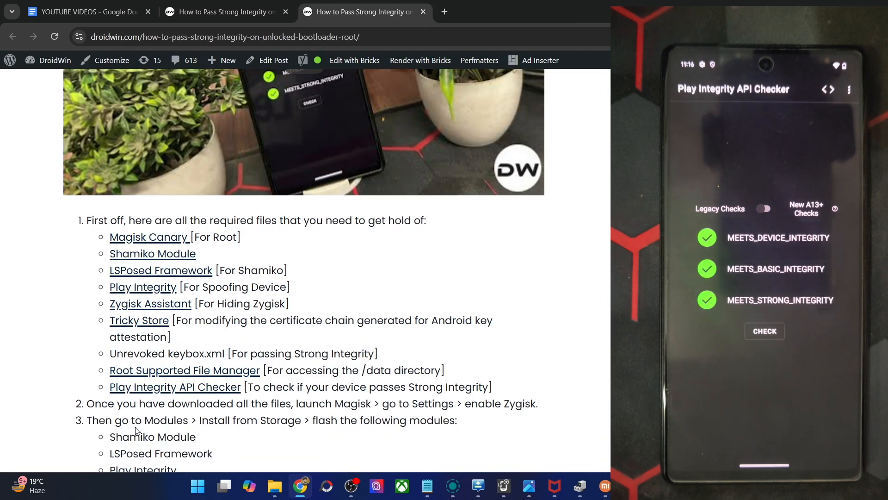
{"action": "left_click_drag", "start_coordinate": [110, 237], "coordinate": [173, 320]}
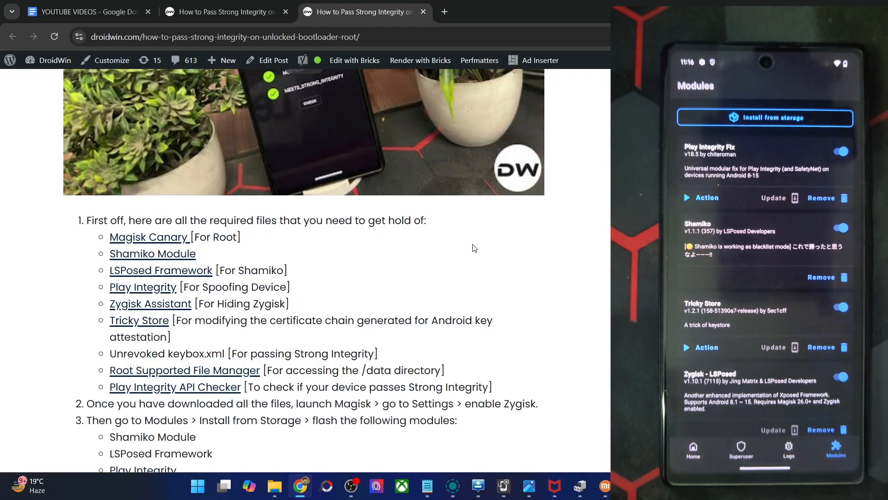
Step: Select step 3's module list, Shamiko Module through Tricky Store
{"action": "left_click", "coordinate": [693, 450]}
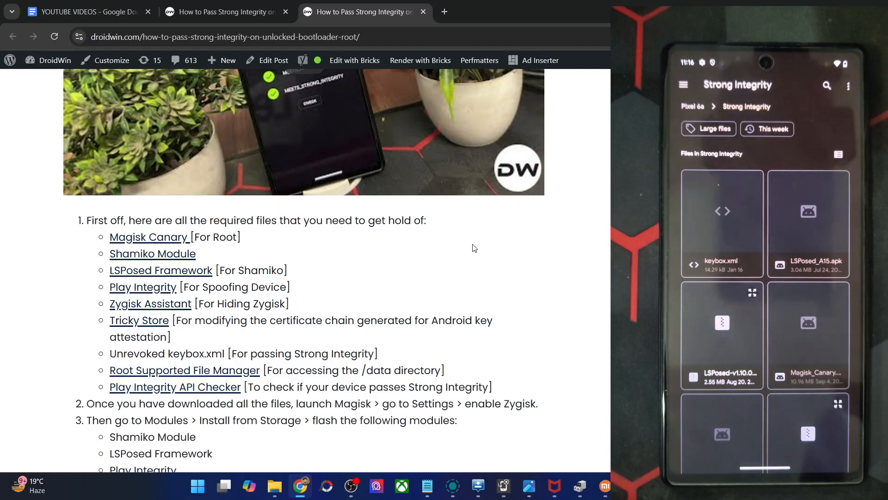
{"action": "scroll", "scroll_direction": "down", "scroll_amount": 3}
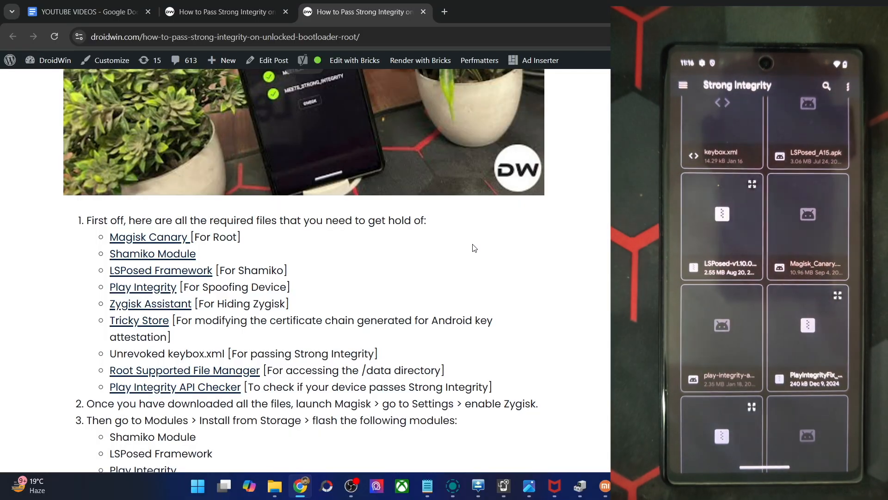
{"action": "scroll", "scroll_direction": "down", "scroll_amount": 3}
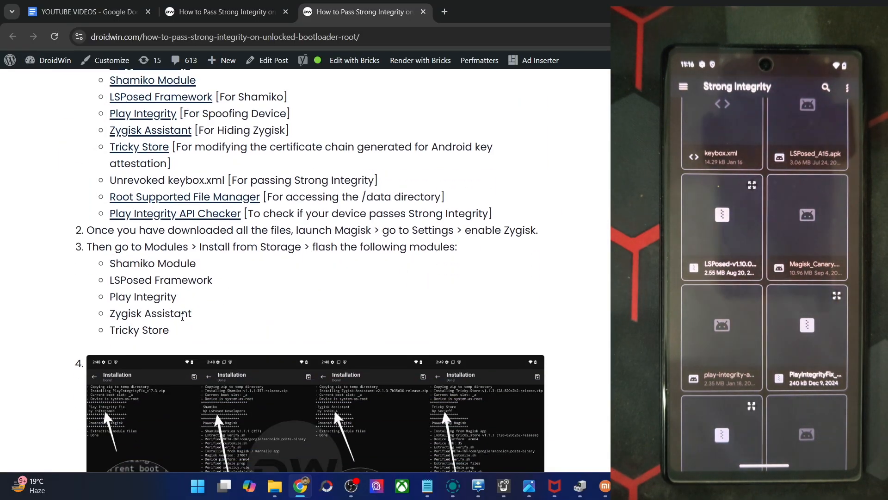
{"action": "left_click_drag", "start_coordinate": [110, 263], "coordinate": [169, 330]}
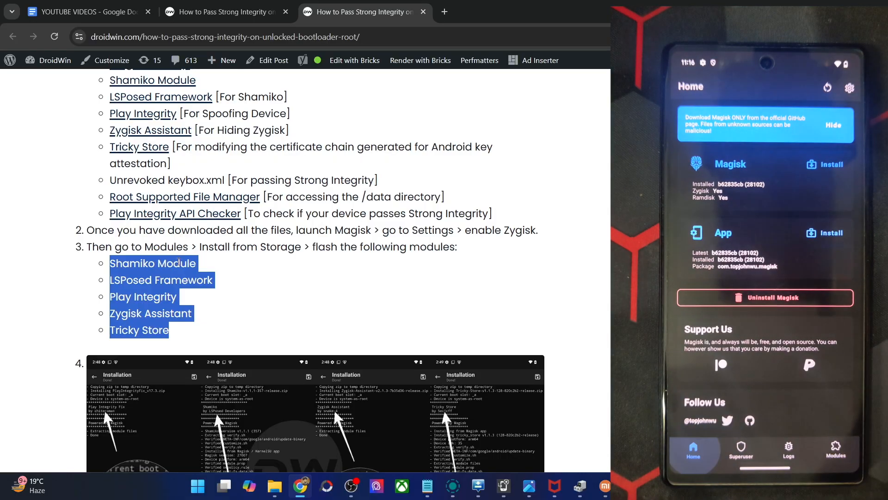
{"action": "left_click", "coordinate": [851, 87]}
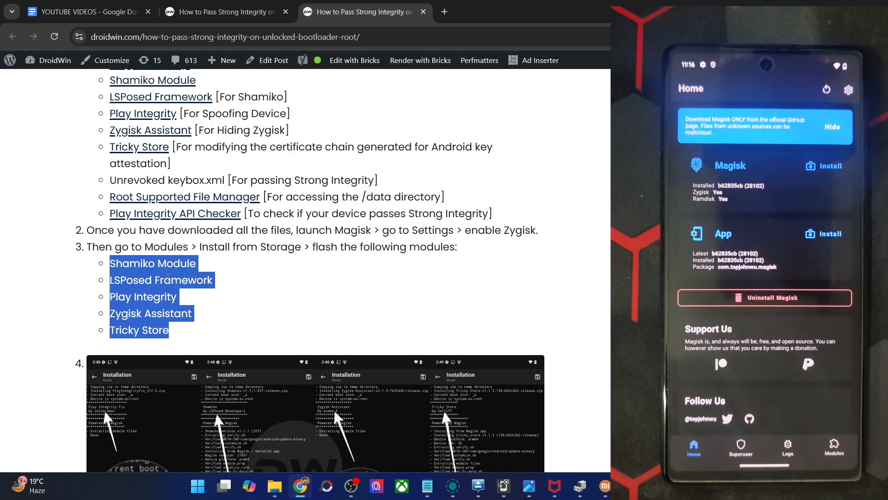
{"action": "scroll", "scroll_direction": "down", "scroll_amount": 3}
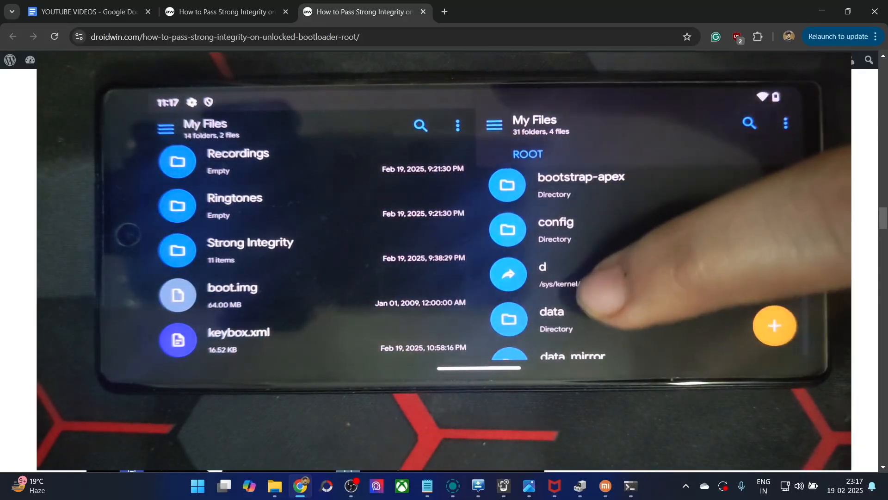
{"action": "scroll", "scroll_direction": "down", "scroll_amount": 3}
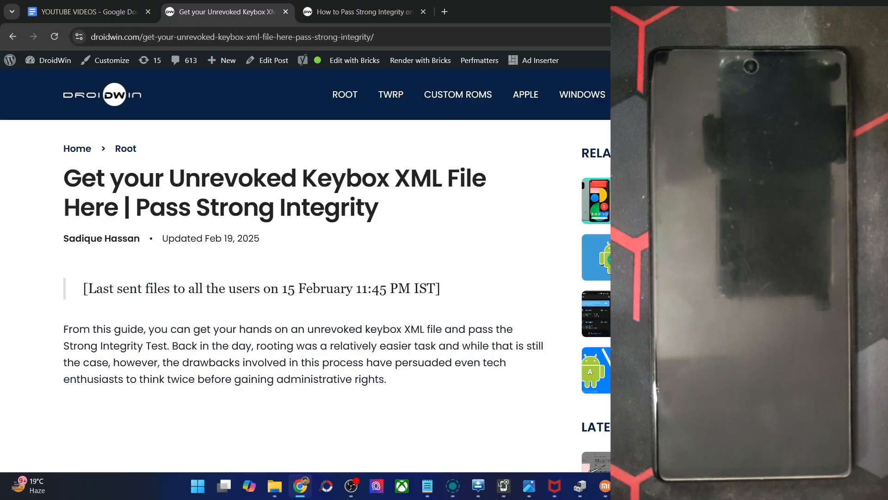
Step: Switch to the How to Pass Strong Integrity tab and scroll to its required files
{"action": "scroll", "scroll_direction": "down", "scroll_amount": 3}
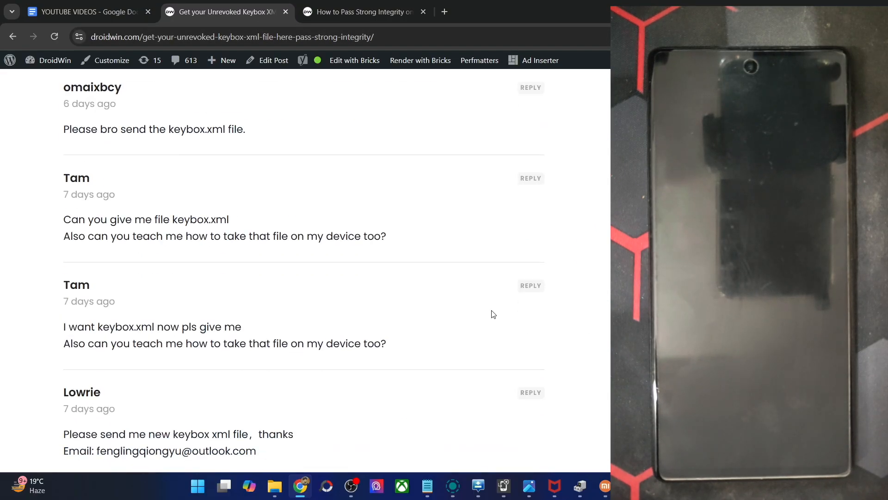
{"action": "scroll", "scroll_direction": "down", "scroll_amount": 3}
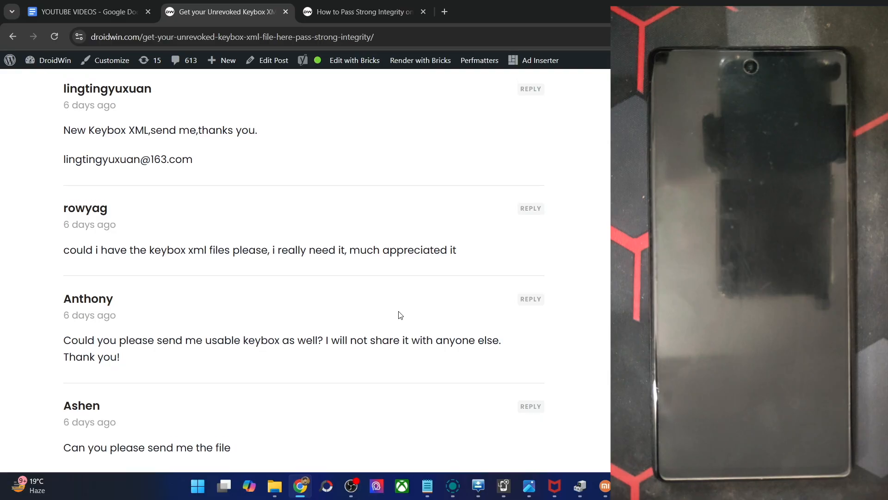
{"action": "scroll", "scroll_direction": "down", "scroll_amount": 3}
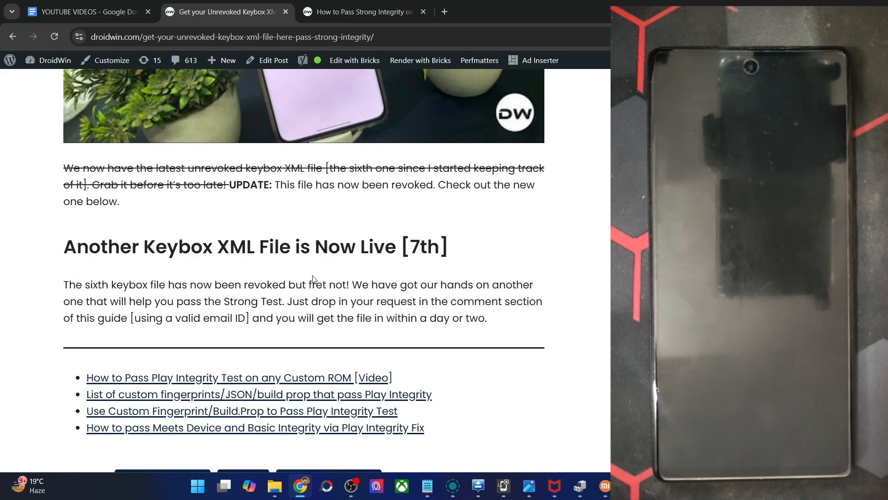
{"action": "left_click", "coordinate": [367, 12]}
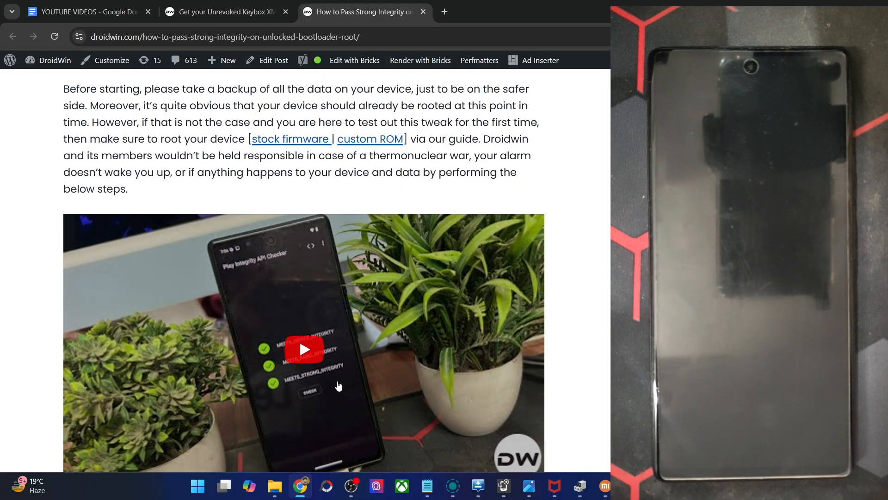
{"action": "scroll", "scroll_direction": "down", "scroll_amount": 3}
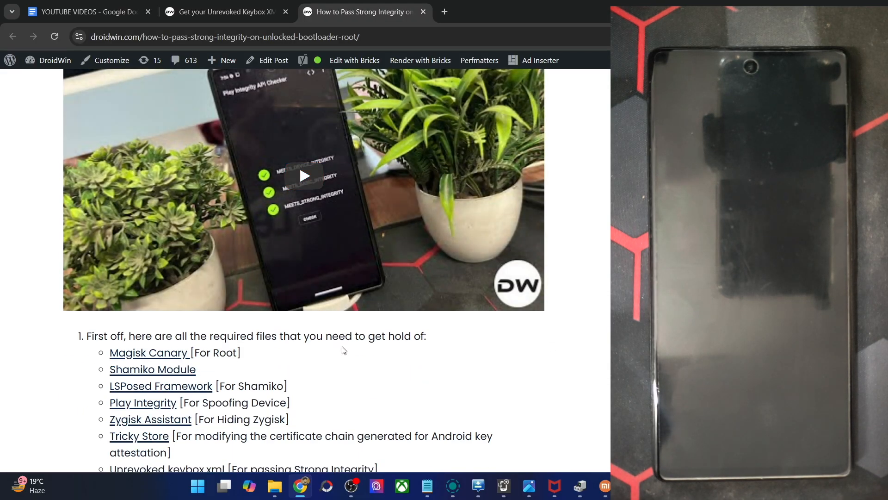